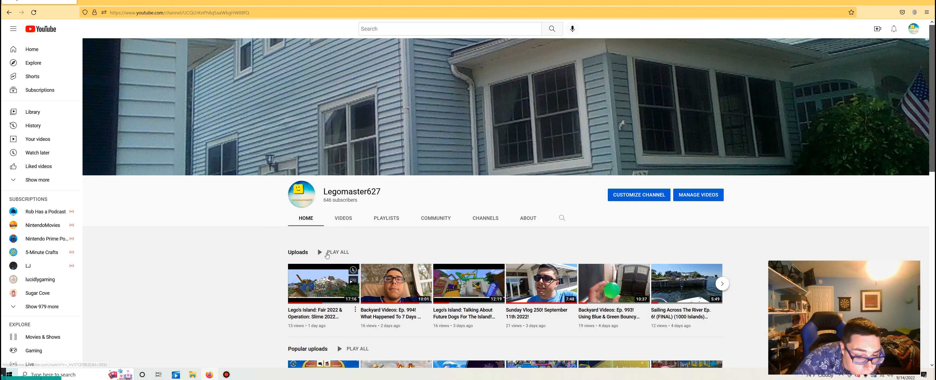
{"action": "left_click", "coordinate": [343, 218]}
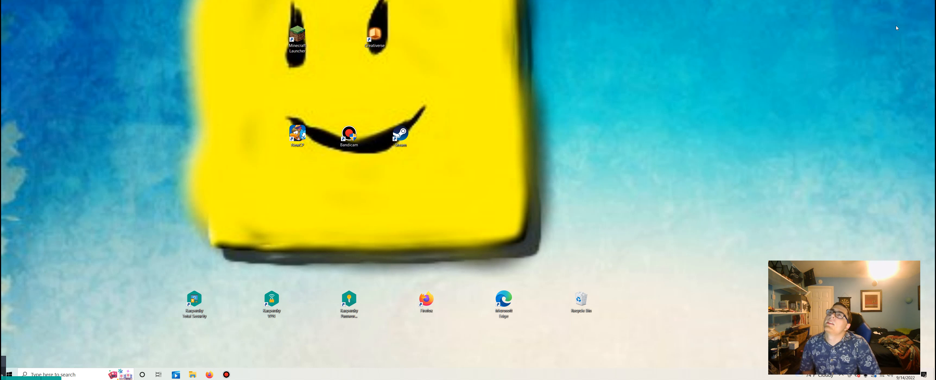
{"action": "mouse_move", "coordinate": [666, 187]}
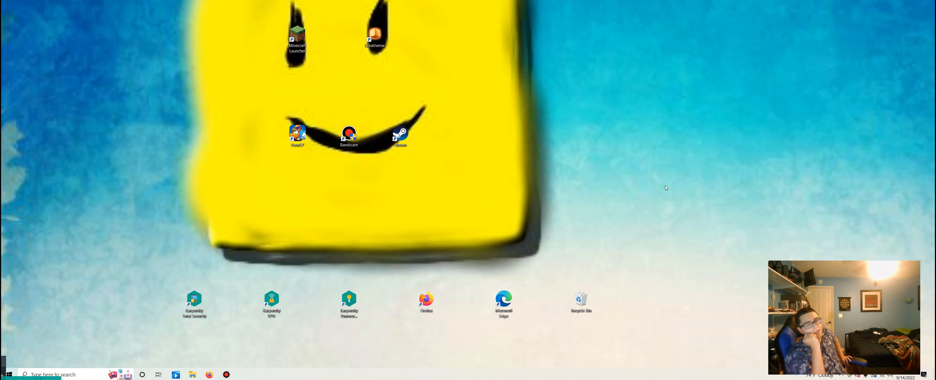
{"action": "mouse_move", "coordinate": [750, 98]}
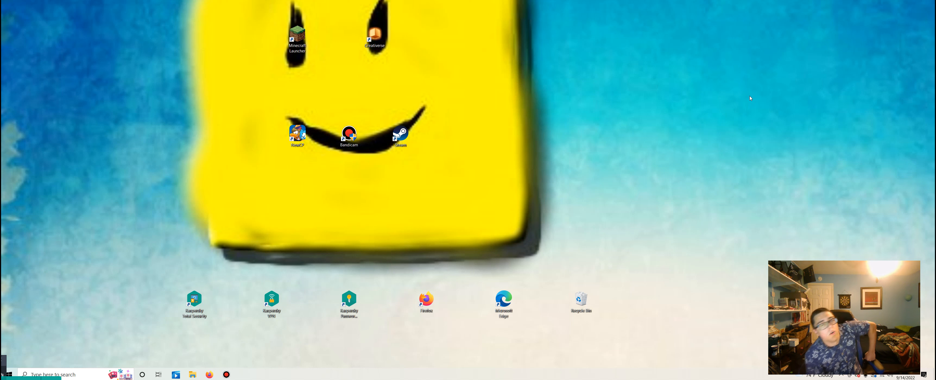